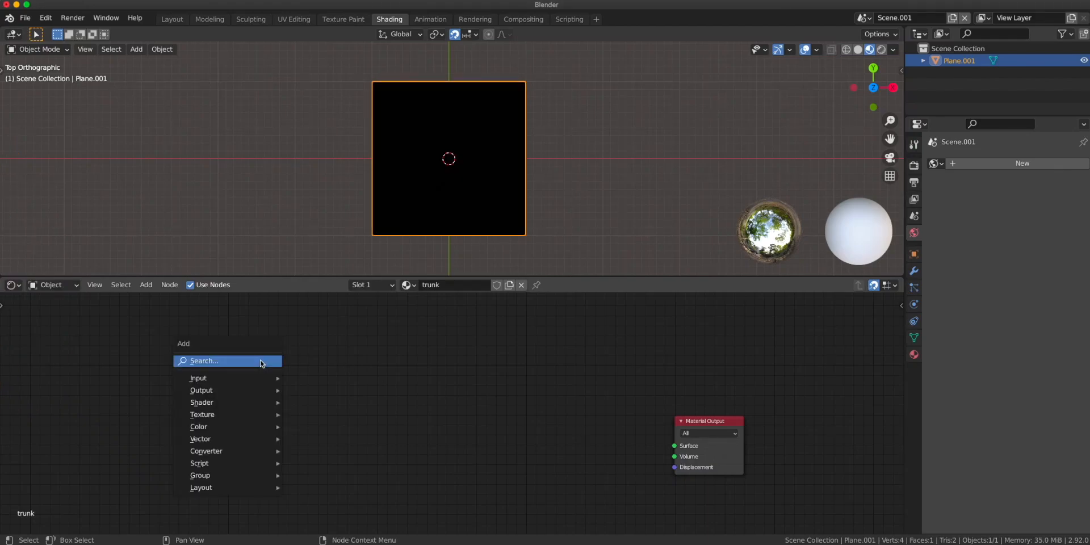
- Add a Texture Coordinate node and a Vector Math node set to Length
type("te")
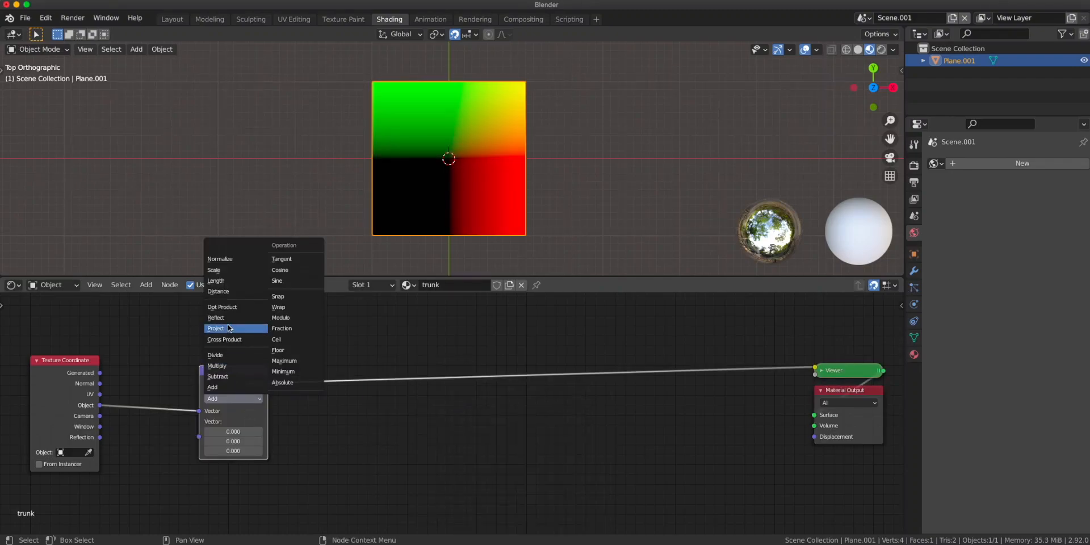
left_click(215, 281)
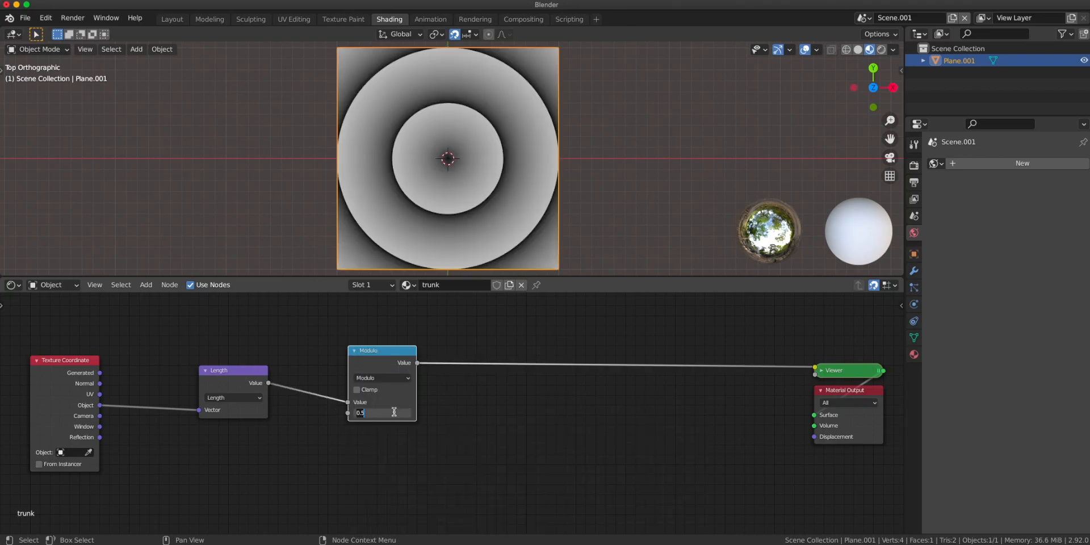
- Give the Modulo node a value of 1.000
type("1.000")
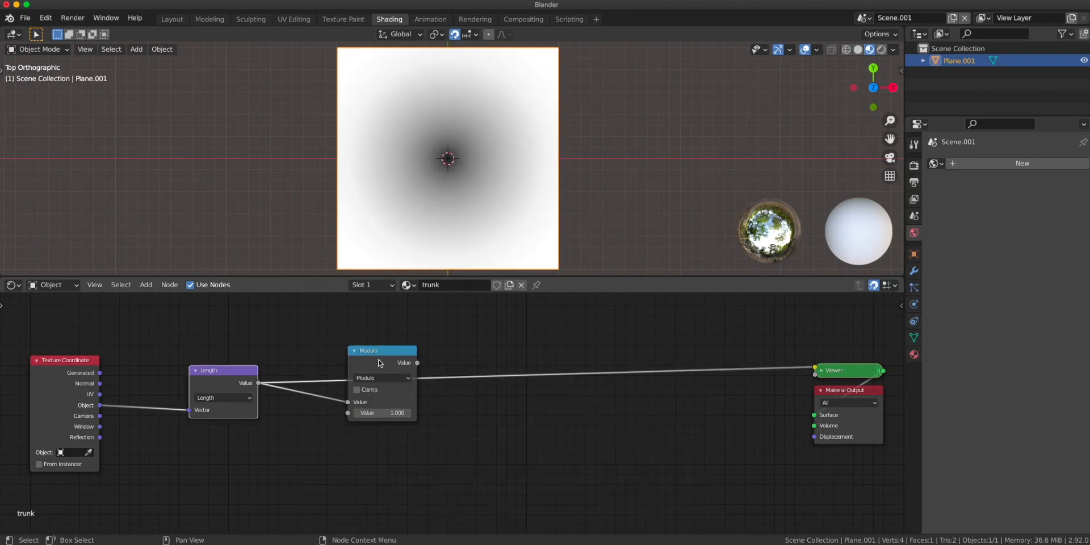
mouse_move(375, 359)
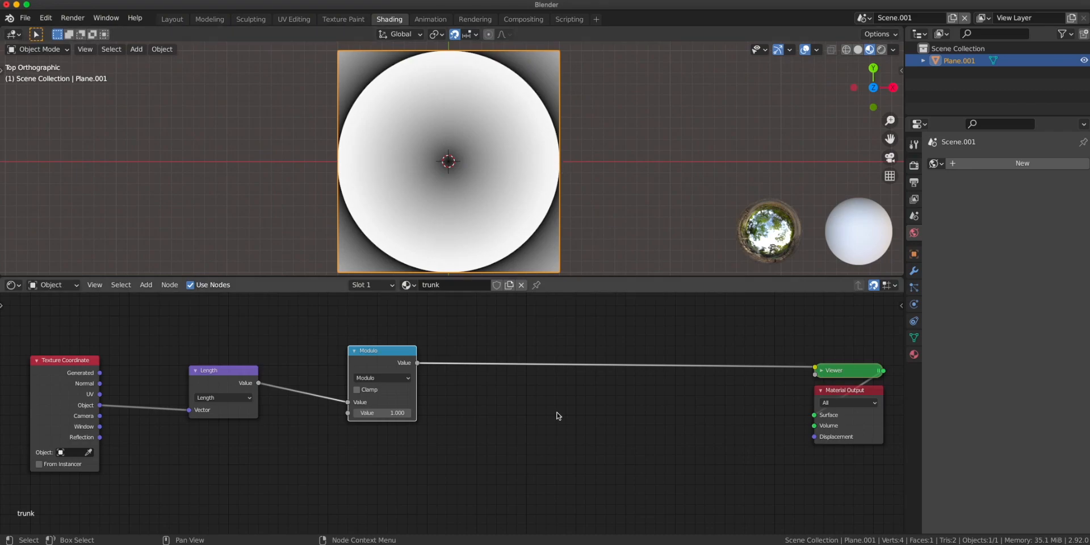
- Set the Modulo value to 0.500, then drag it down to about 0.100 for tight rings
double_click(382, 413)
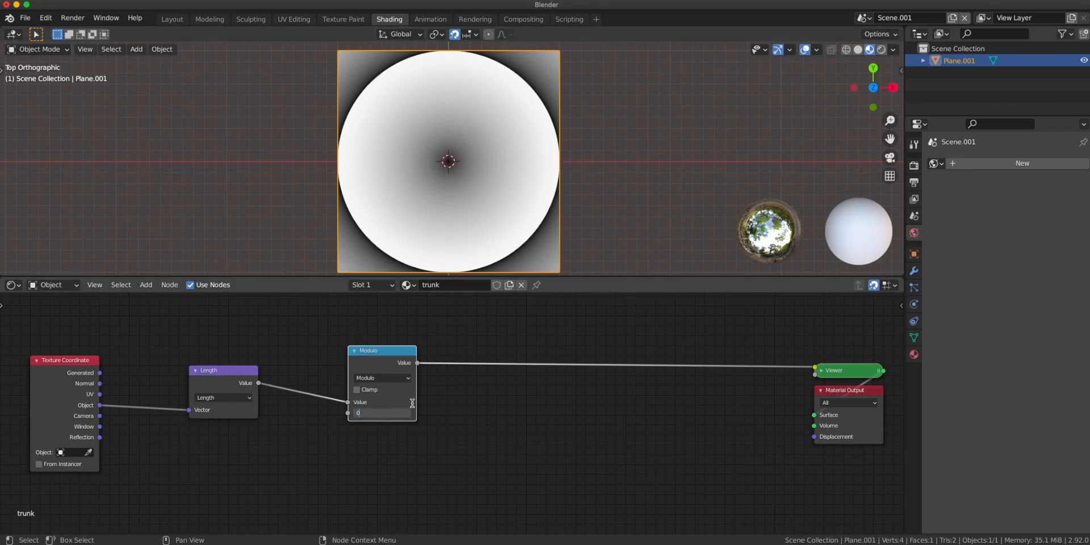
type("0.500")
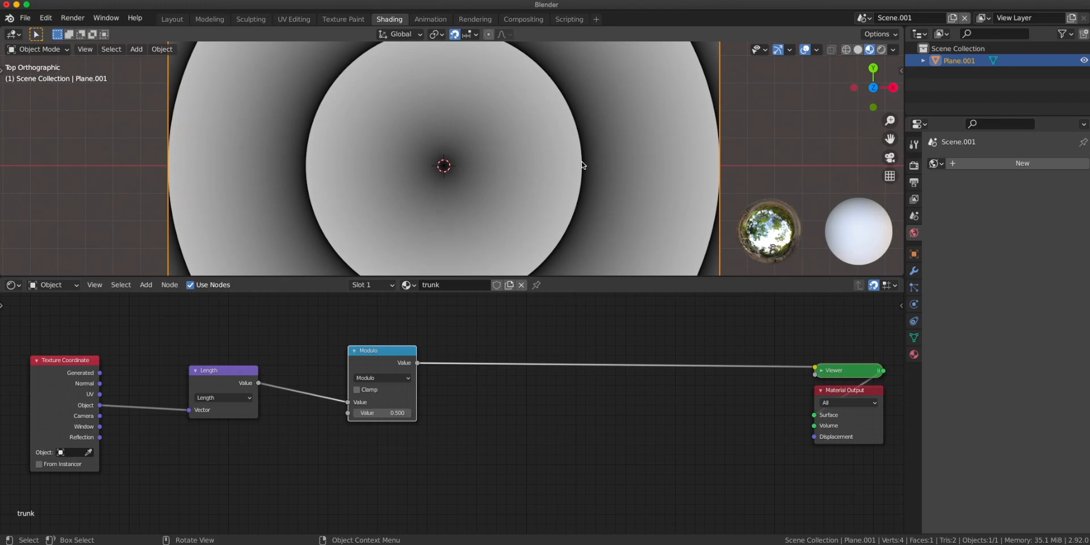
mouse_move(386, 413)
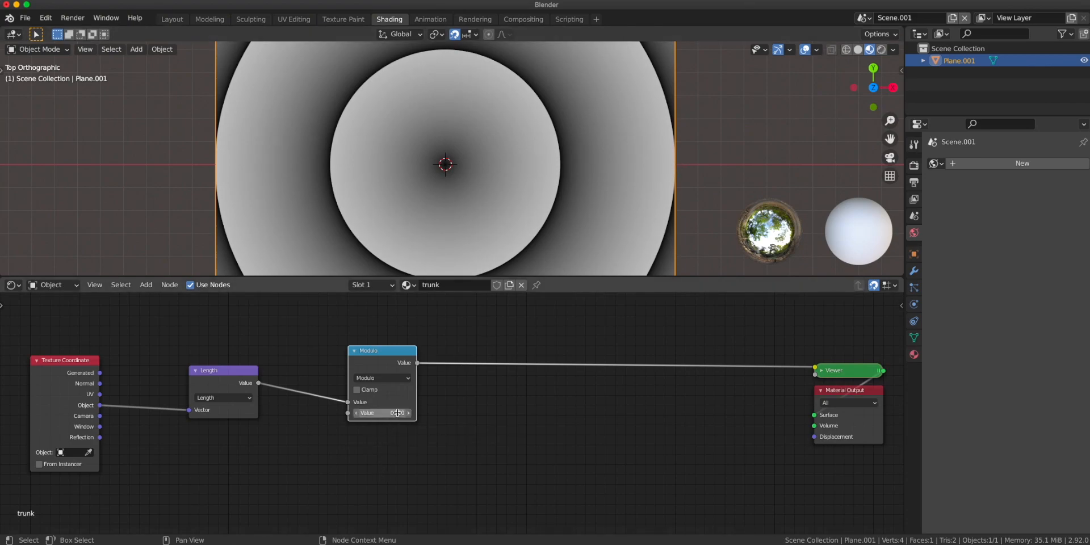
left_click_drag(396, 412, 379, 412)
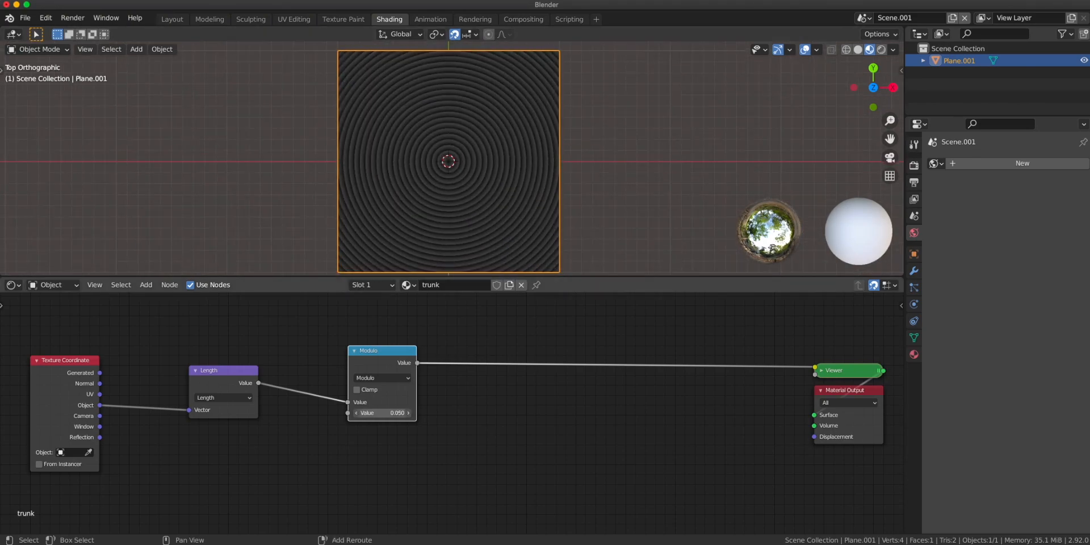
left_click_drag(364, 412, 389, 412)
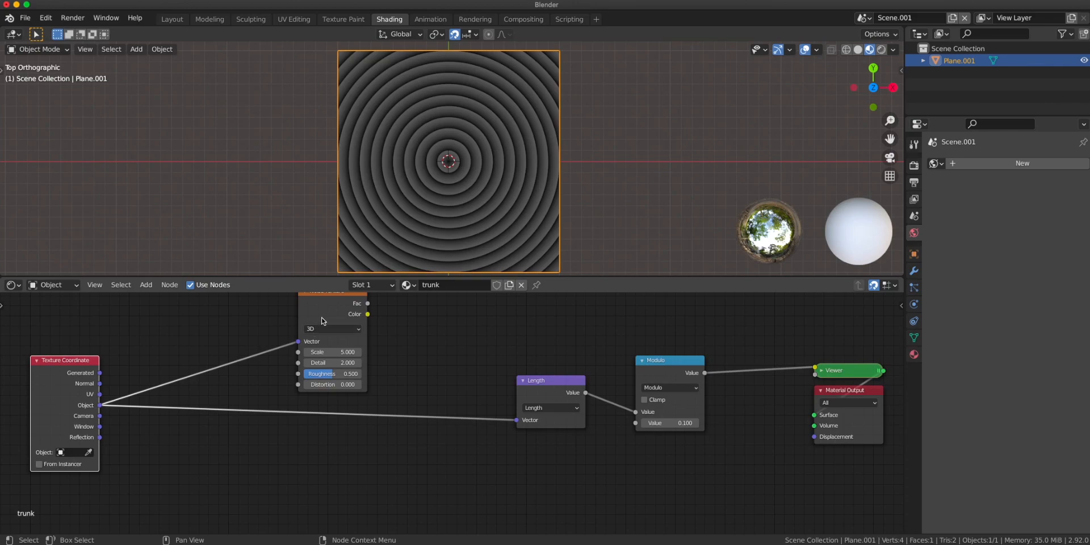
- Move the Noise Texture aside and insert a MixRGB node into the link before Length
left_click_drag(333, 334, 271, 334)
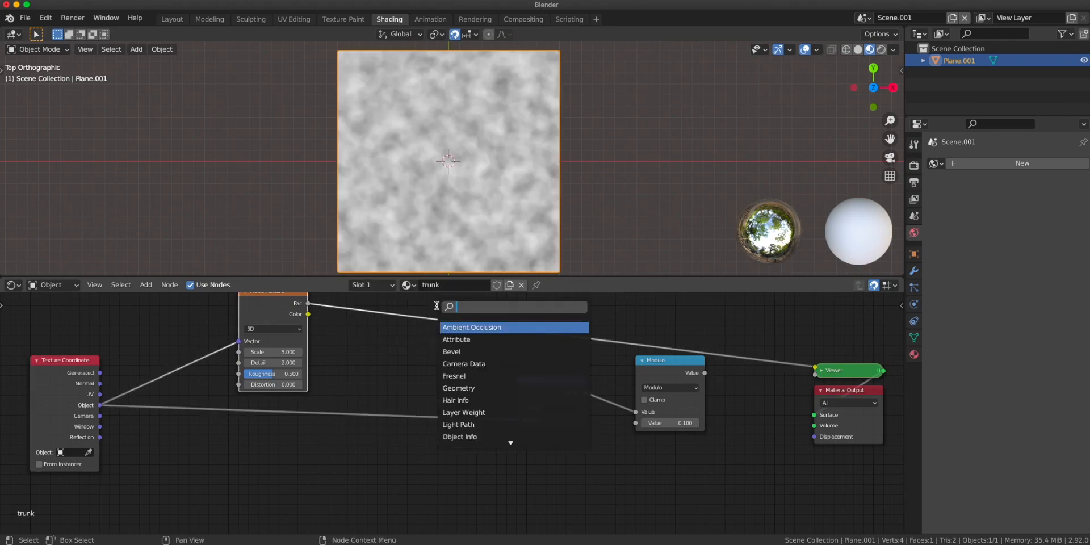
type("mix")
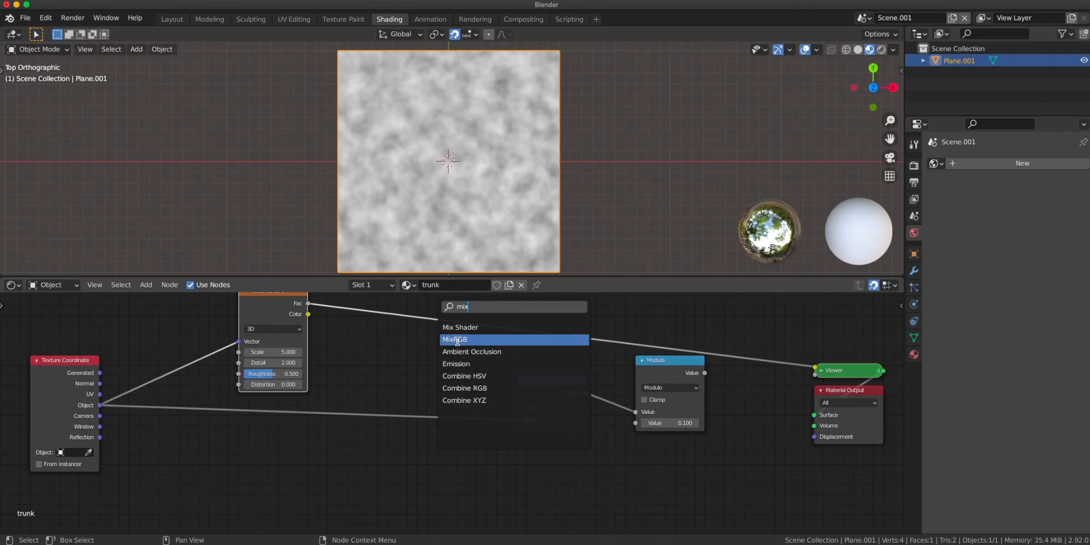
left_click(455, 339)
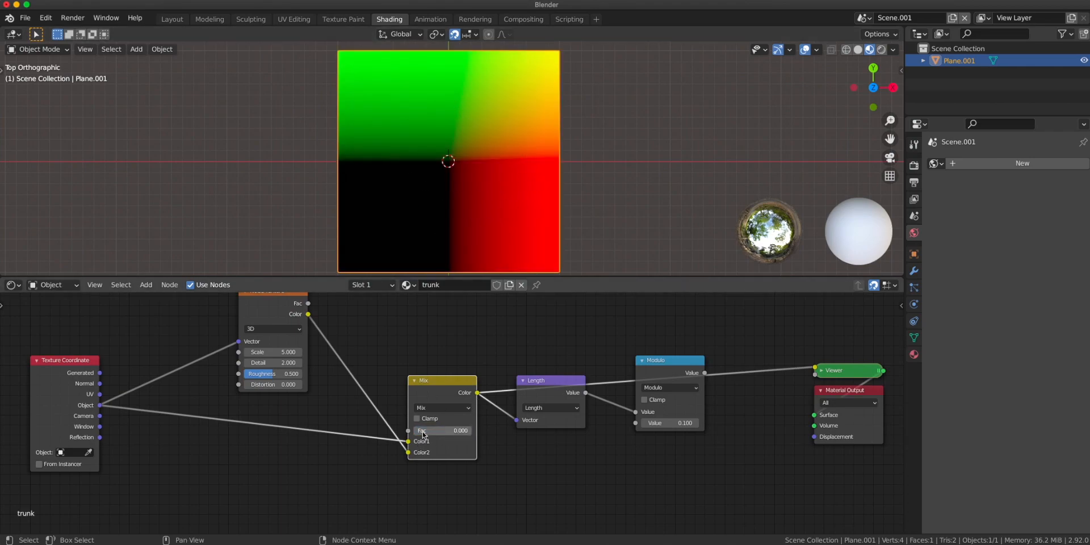
- Raise the Mix factor to about 0.217 and lower the Noise scale to 1.100
left_click_drag(420, 429, 448, 429)
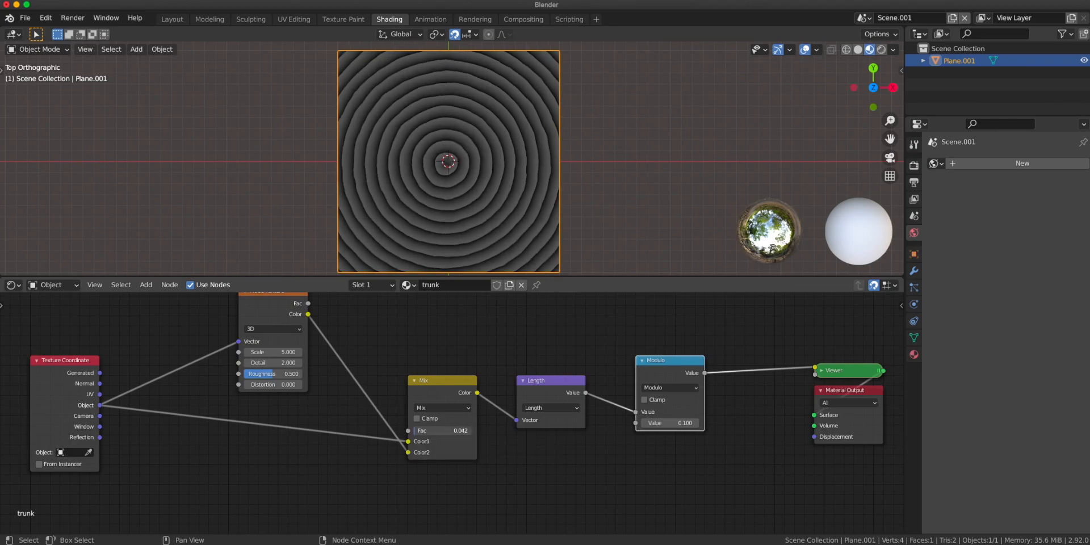
left_click_drag(432, 430, 445, 431)
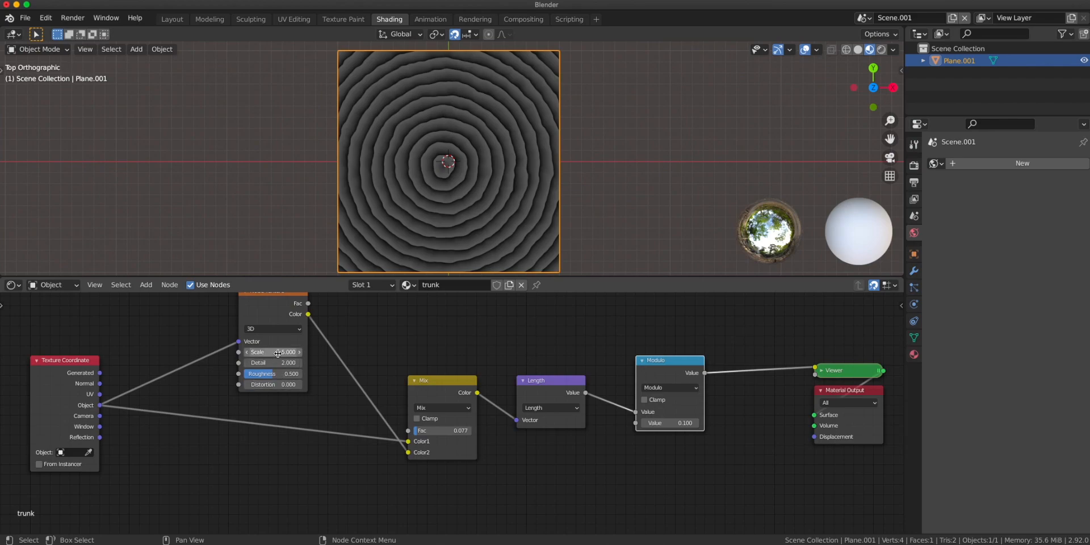
left_click_drag(288, 352, 257, 351)
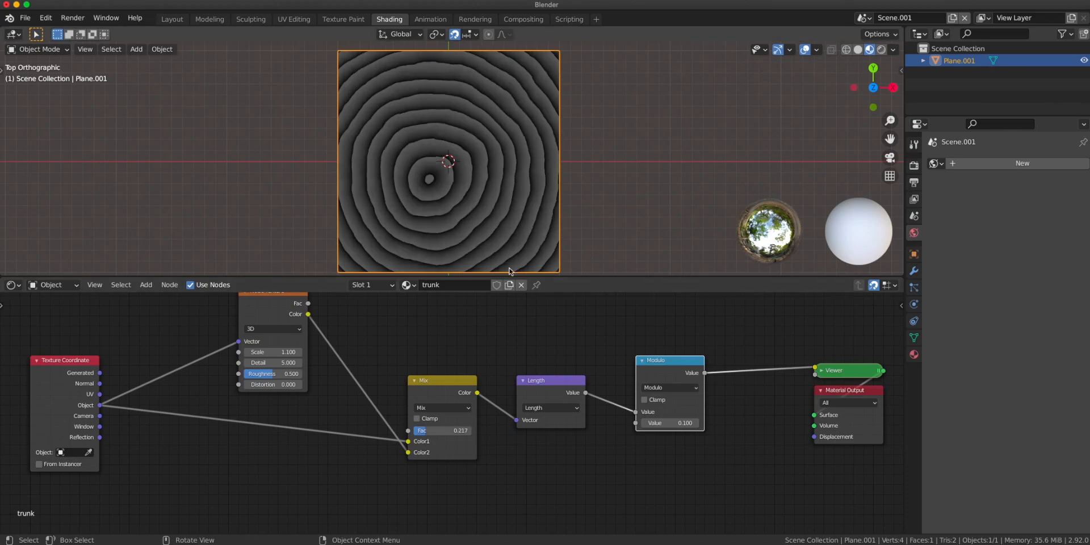
mouse_move(513, 226)
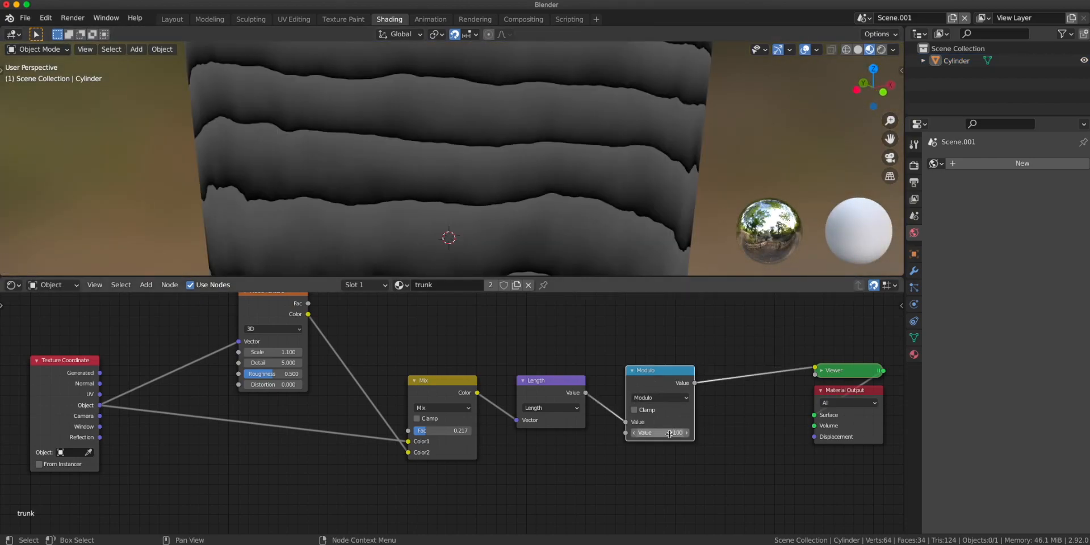
- Adjust the Modulo and Multiply values on the cylinder material, Multiply at 0.100
left_click(660, 433)
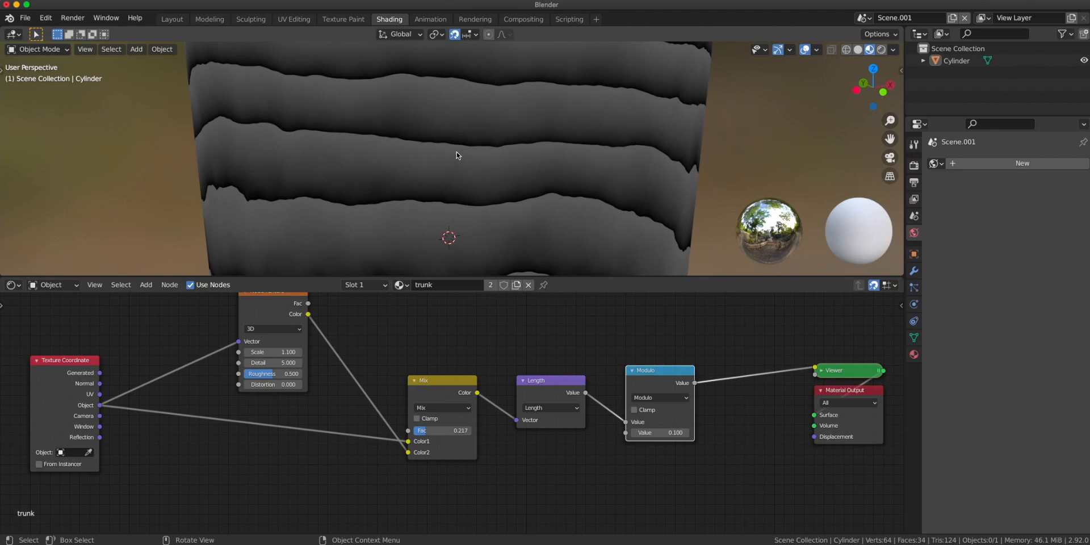
mouse_move(459, 148)
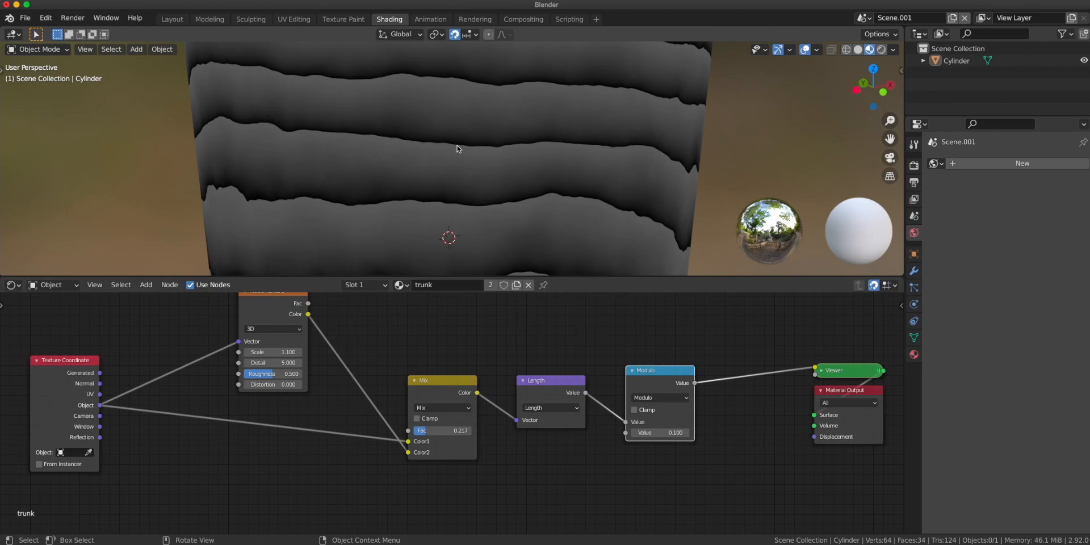
left_click_drag(658, 433, 646, 432)
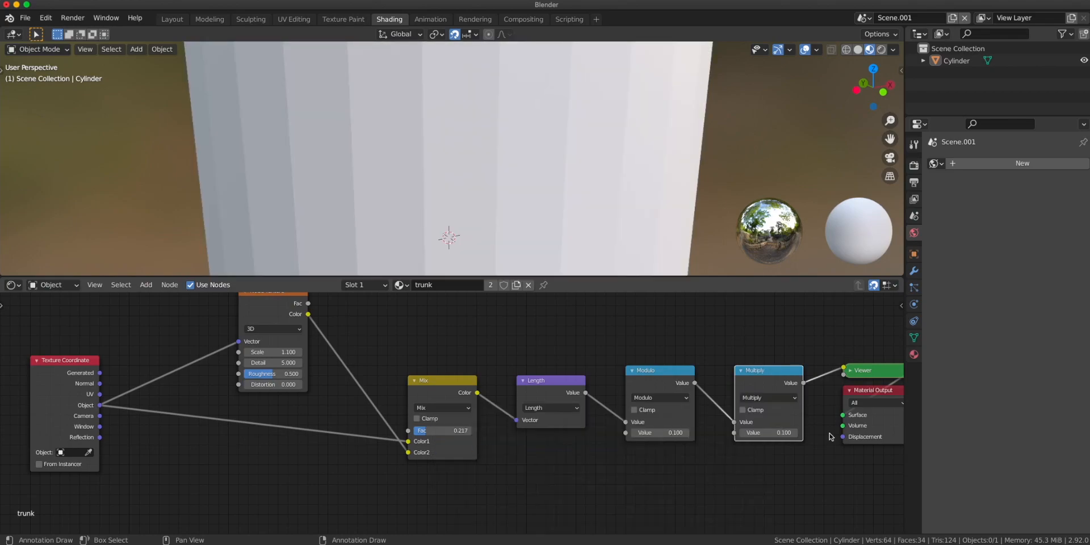
left_click_drag(784, 431, 773, 431)
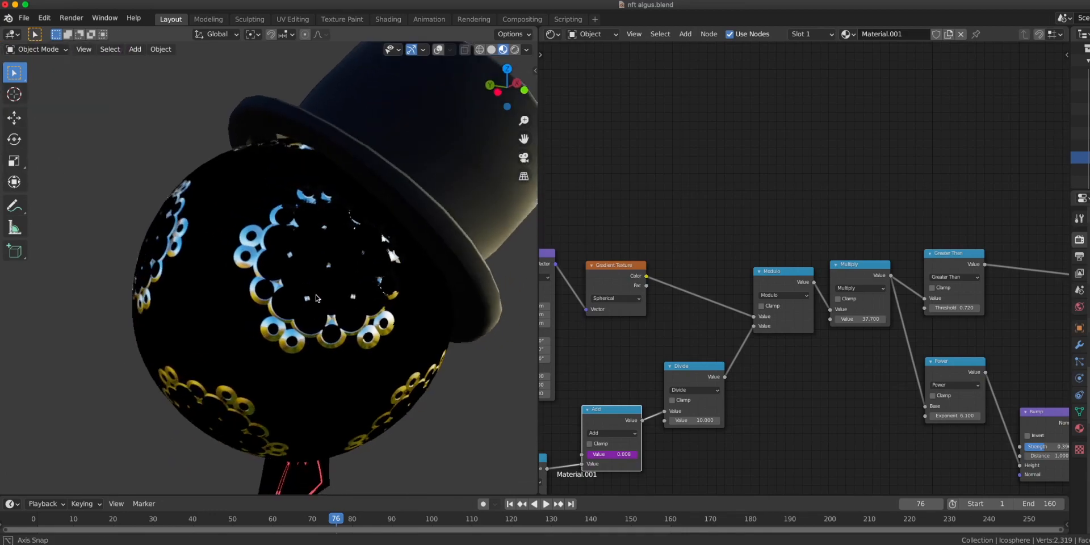
- Orbit the viewport around the decorated icosphere
left_click_drag(317, 299, 325, 239)
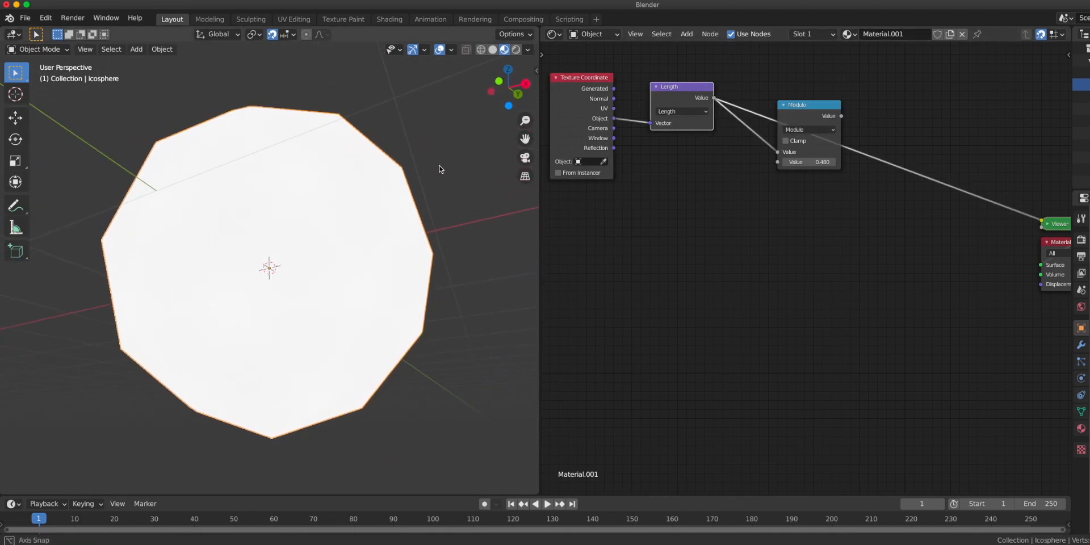
- Orbit the subdivided icosphere to inspect the white-spot Modulo pattern
left_click_drag(438, 169, 398, 193)
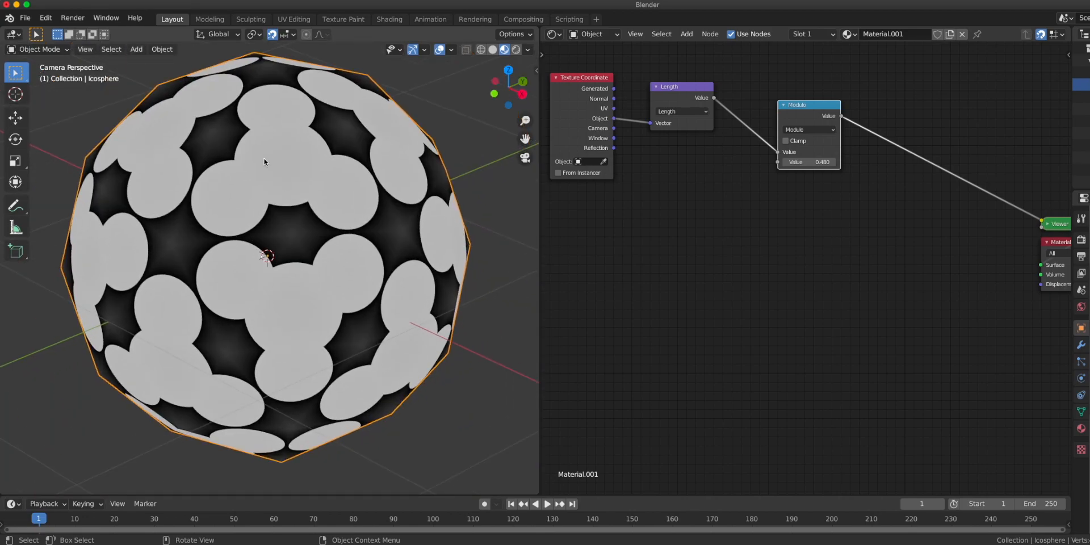
mouse_move(307, 224)
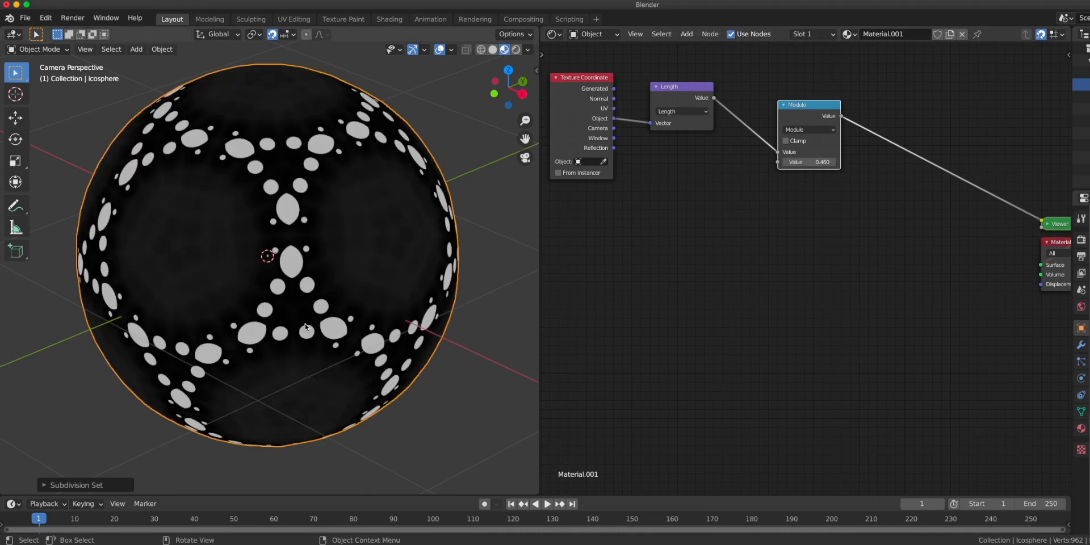
left_click_drag(305, 327, 368, 253)
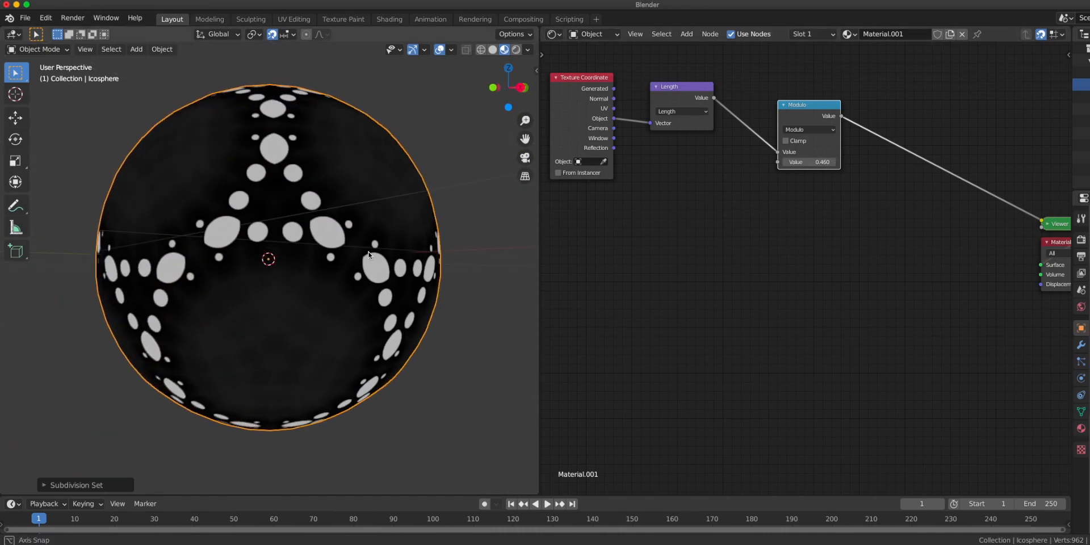